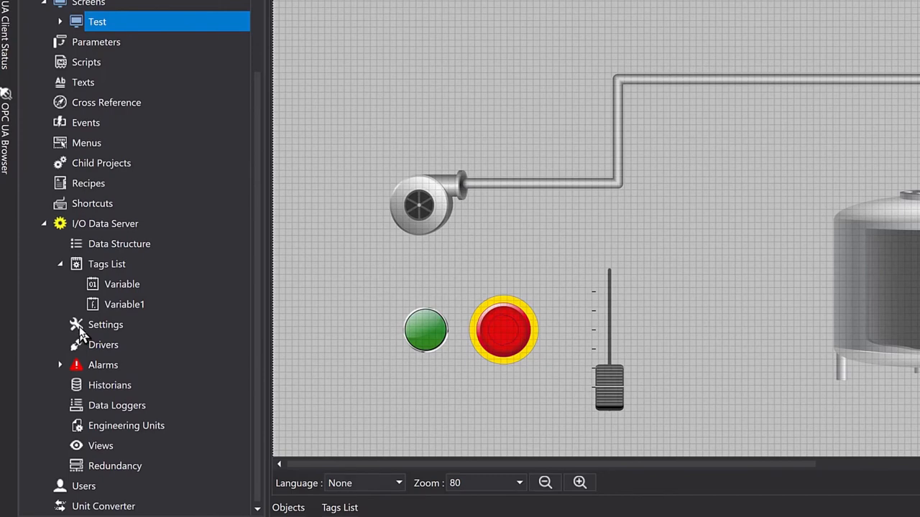
pyautogui.moveTo(95, 293)
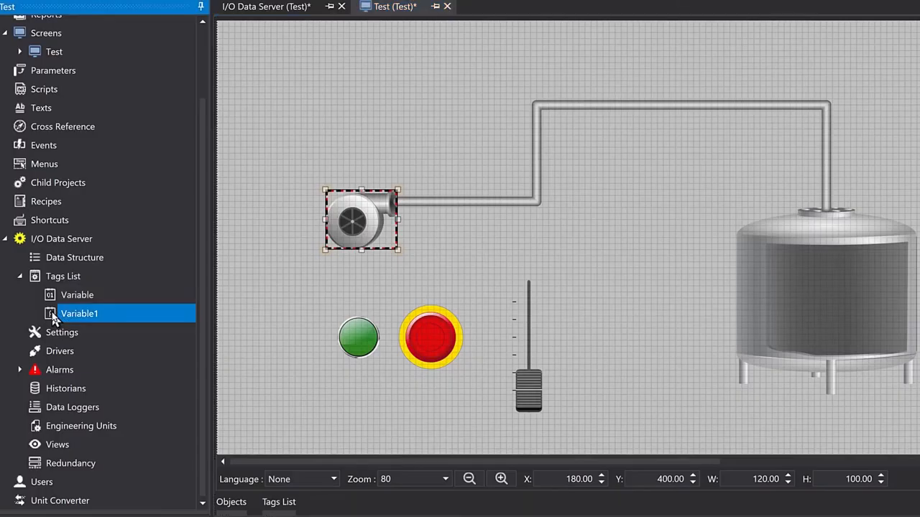
# Bind the tag Variable1 to the tank symbol by dragging it from the Tags List.
pyautogui.moveTo(79, 313); pyautogui.dragTo(799, 291)
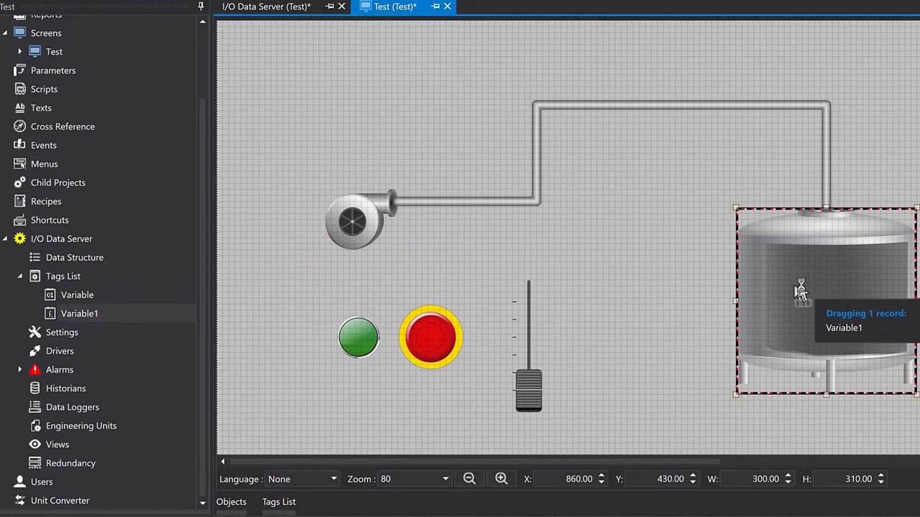